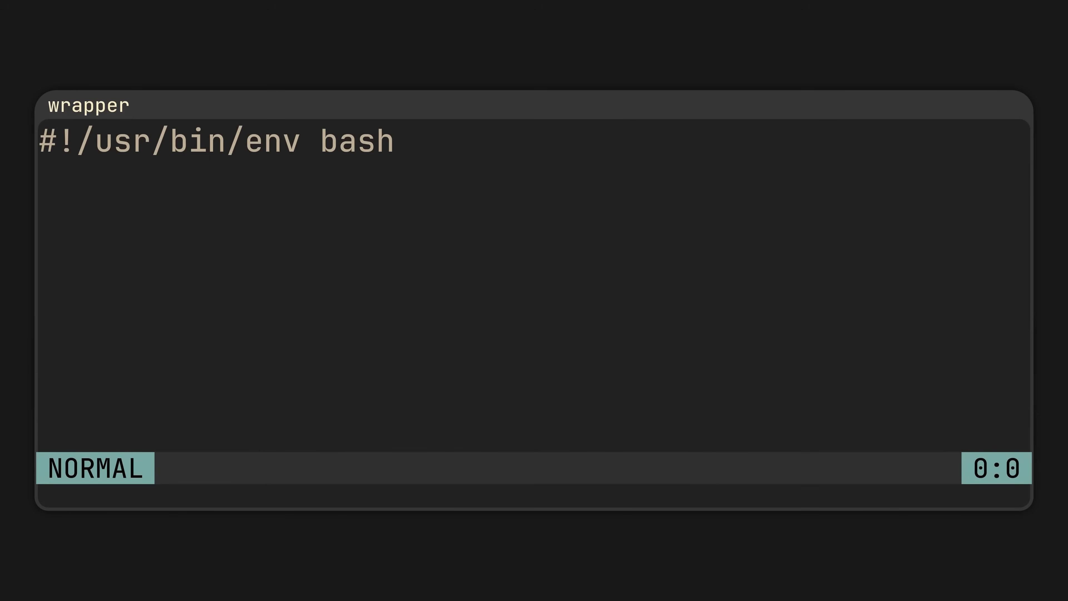
pyautogui.write('export VARIABLE="myvalue"')
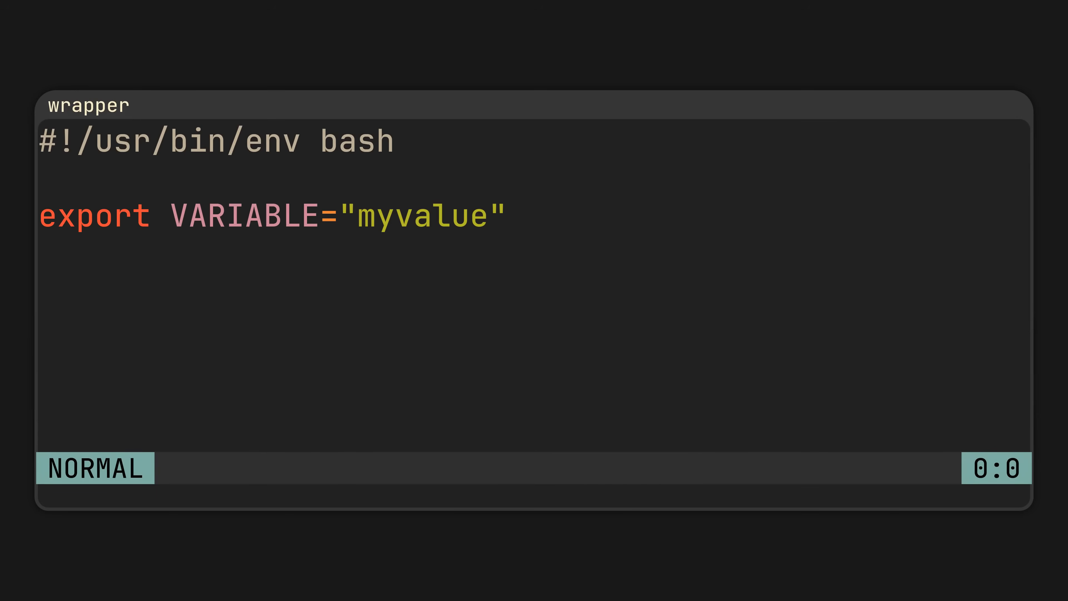
pyautogui.write('exec /path/to/program --flag value "$@"')
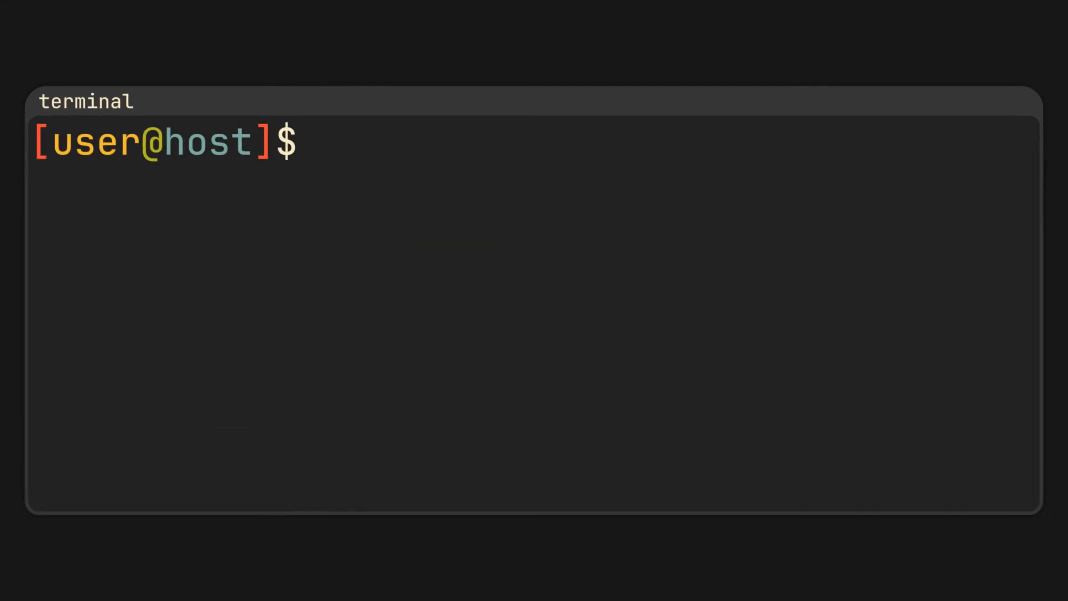
pyautogui.write('nvim ${which firefox}')
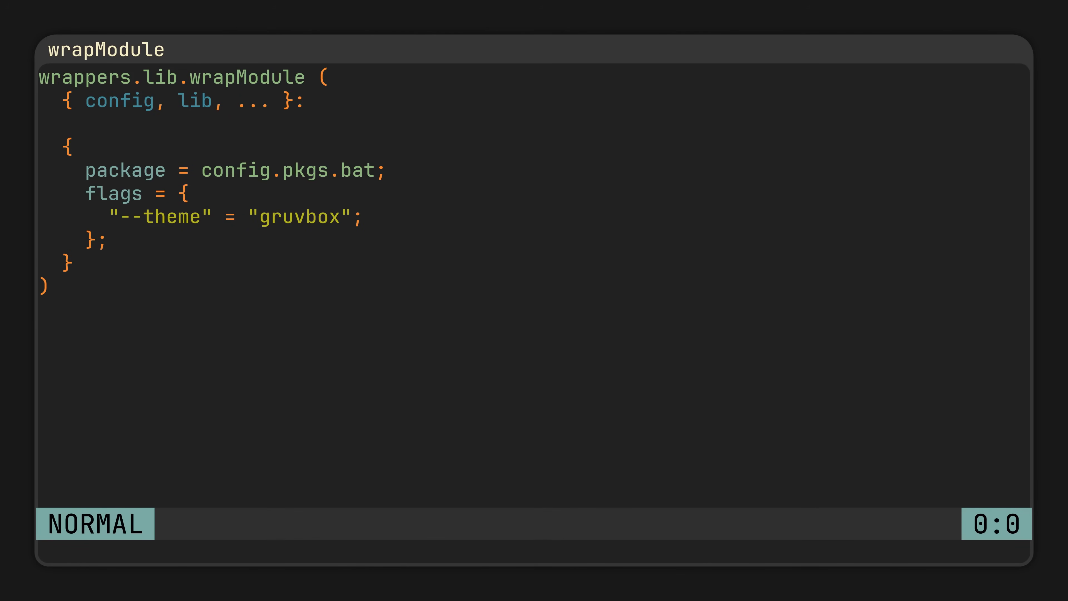
pyautogui.write('wrapBat =')
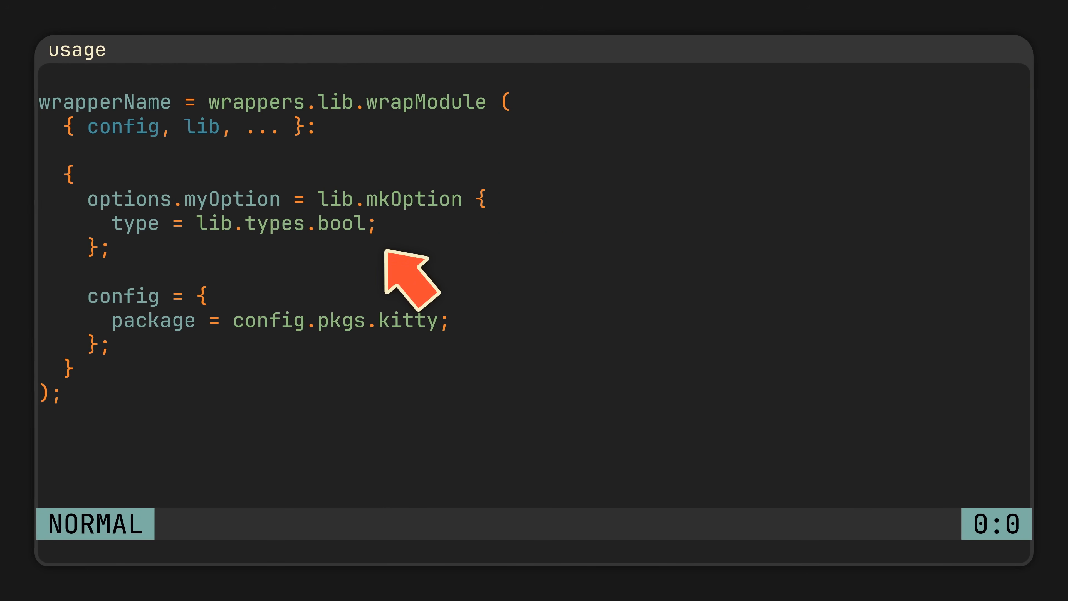
pyautogui.write('int')
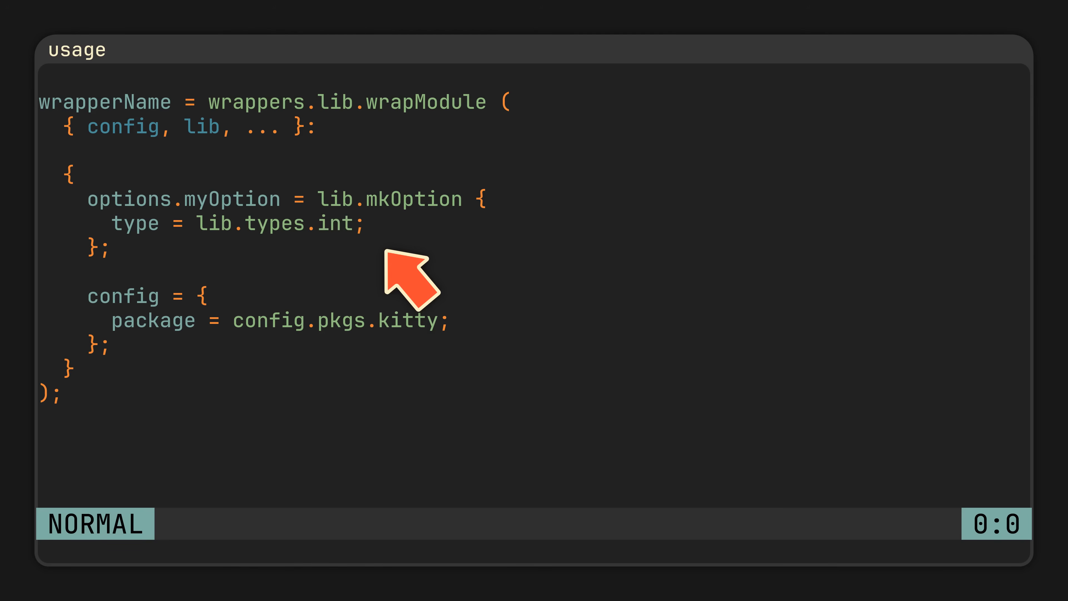
pyautogui.write('package')
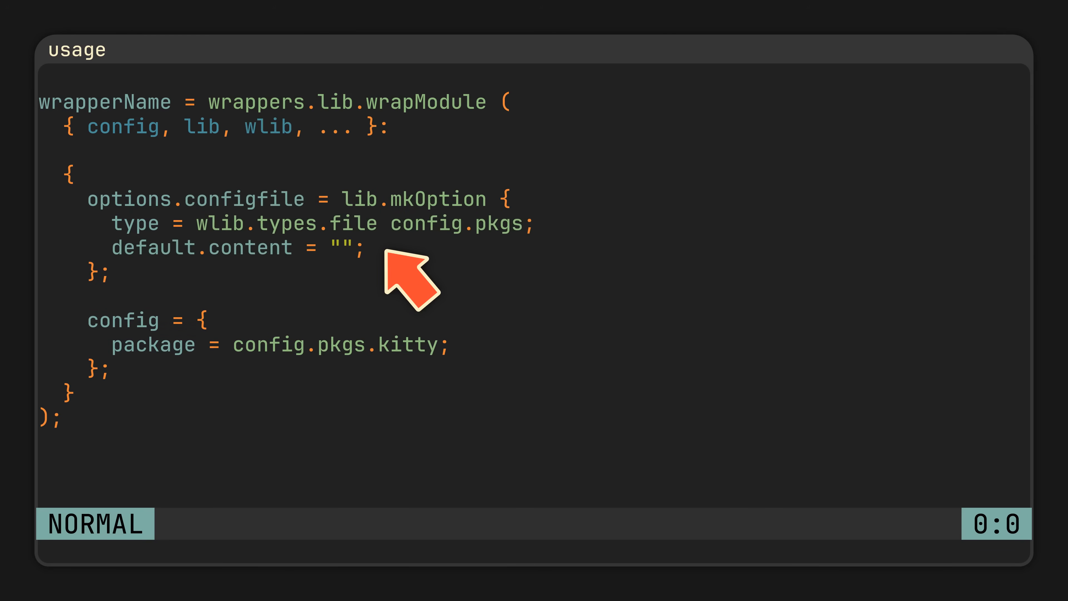
pyautogui.moveTo(310, 75)
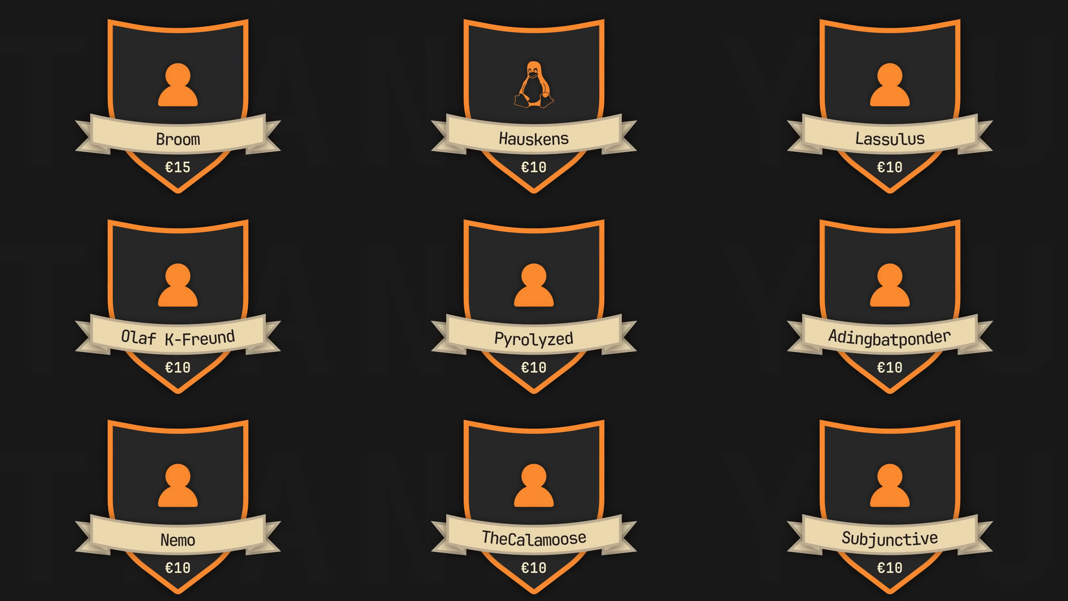
pyautogui.scroll(-3)
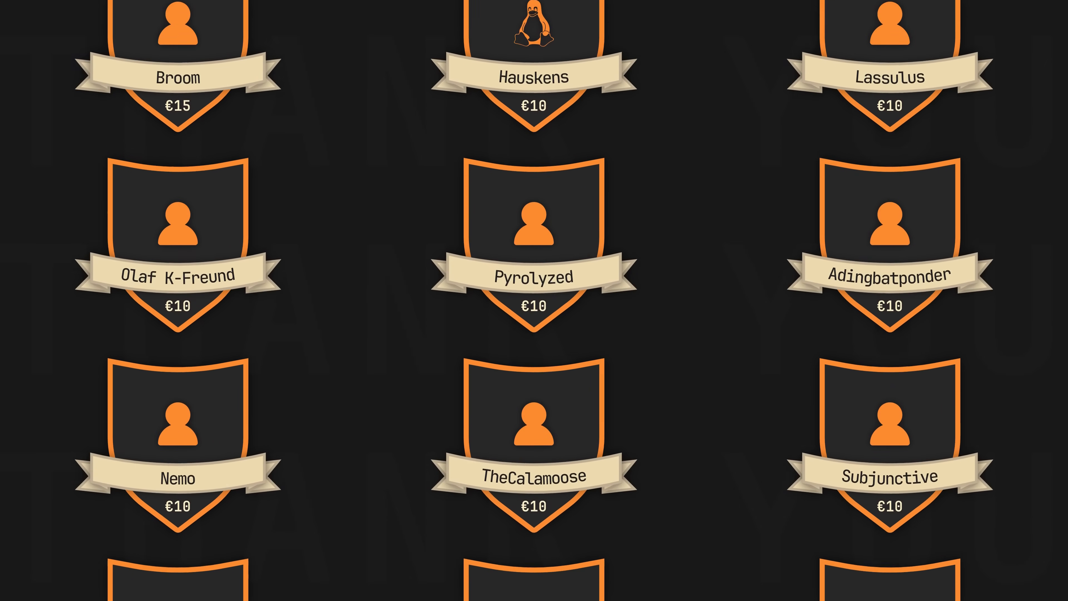
pyautogui.scroll(-3)
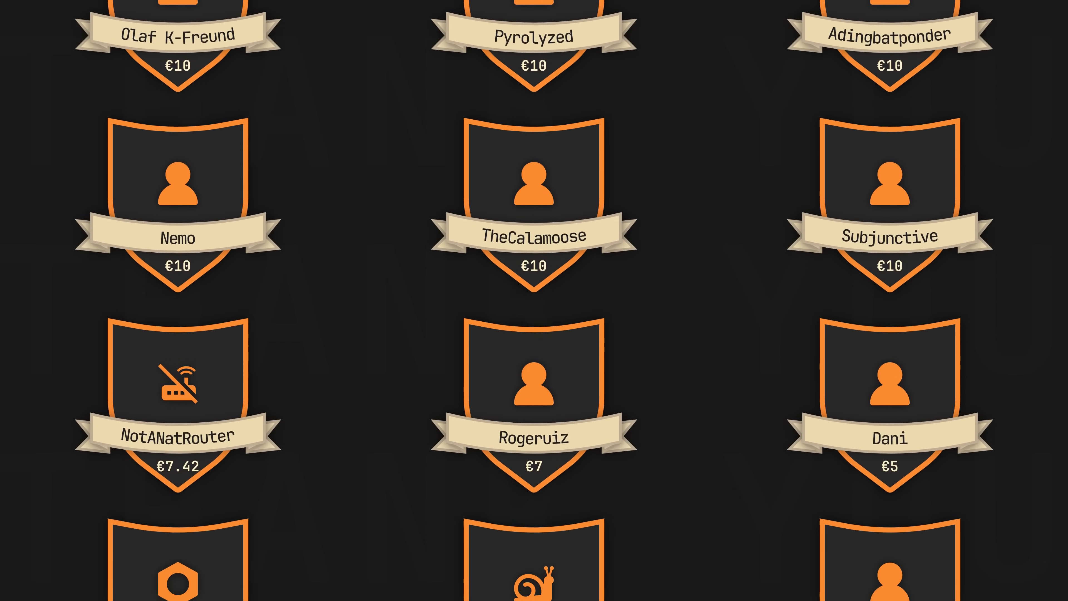
pyautogui.scroll(-3)
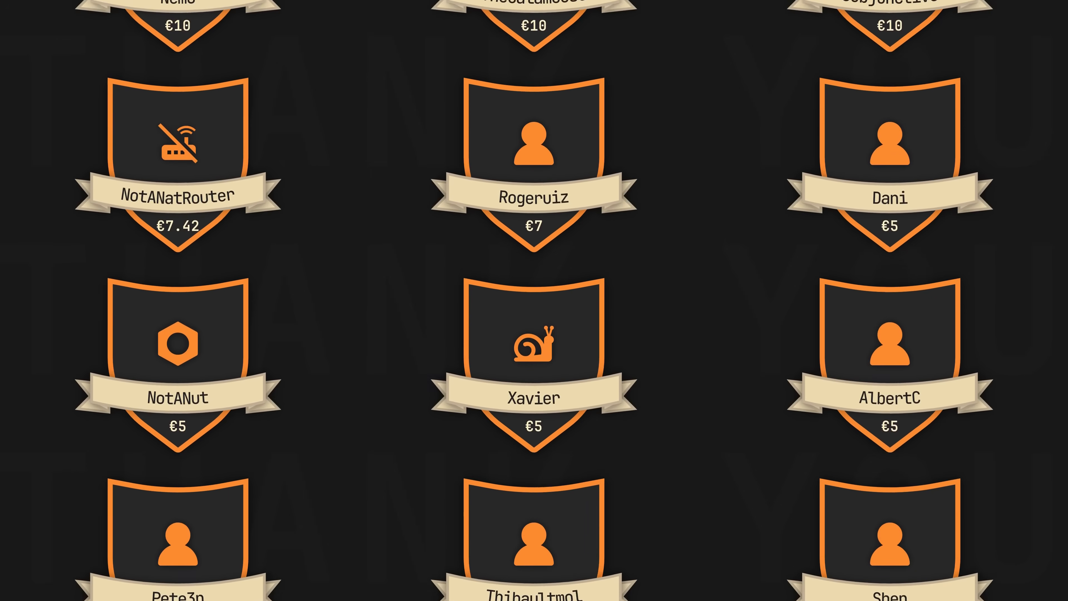
pyautogui.scroll(-3)
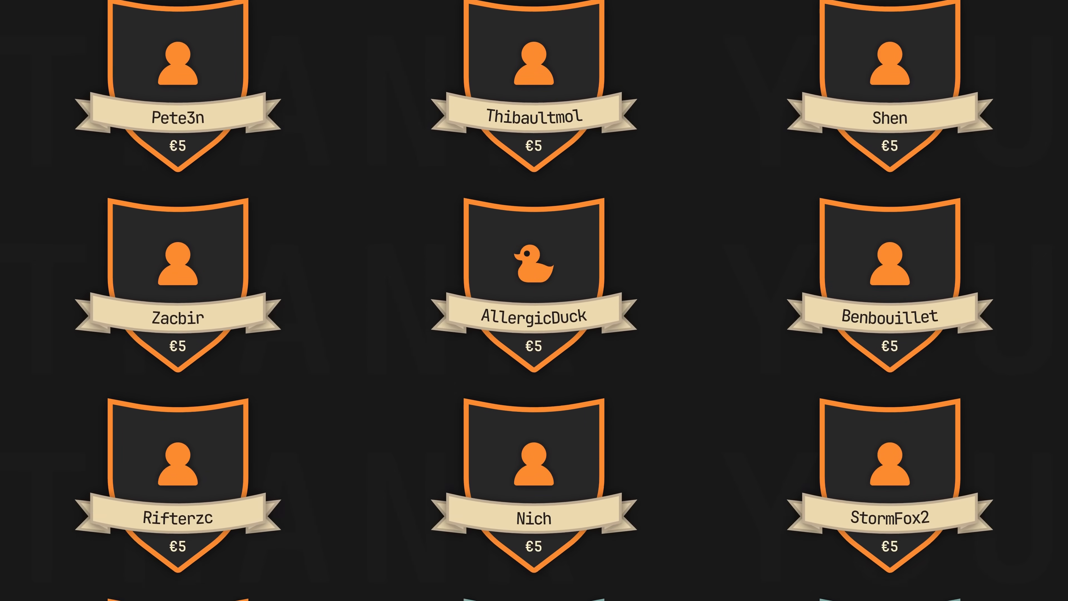
pyautogui.scroll(-3)
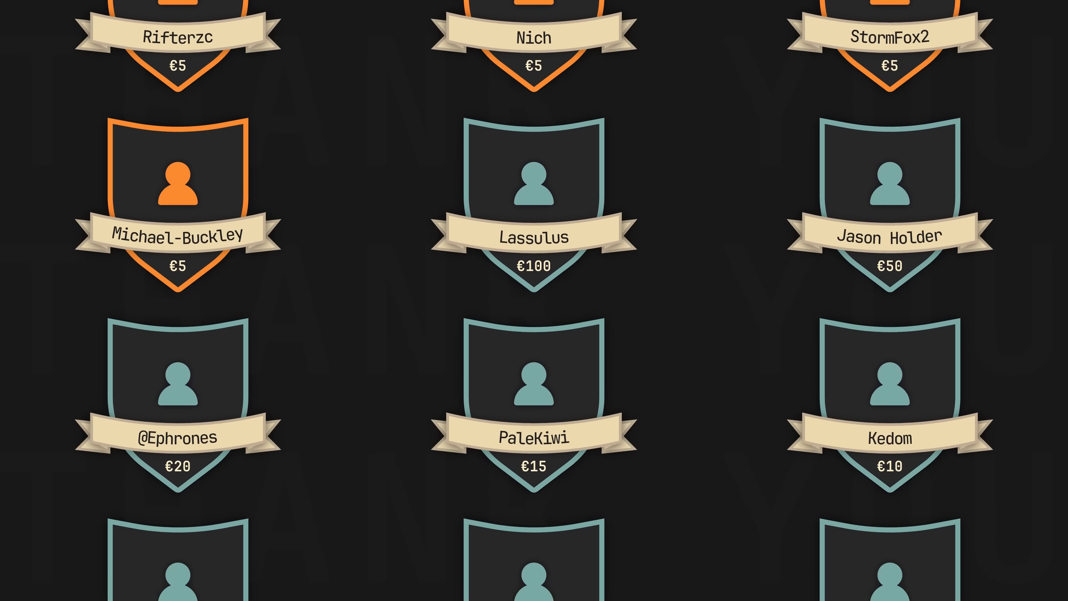
pyautogui.scroll(-3)
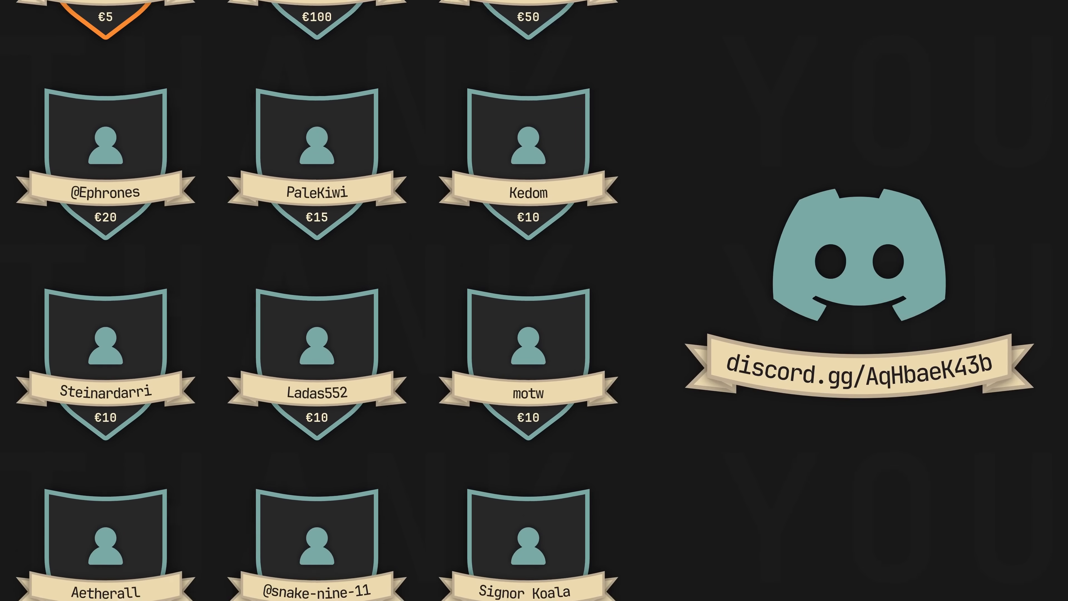
pyautogui.scroll(-3)
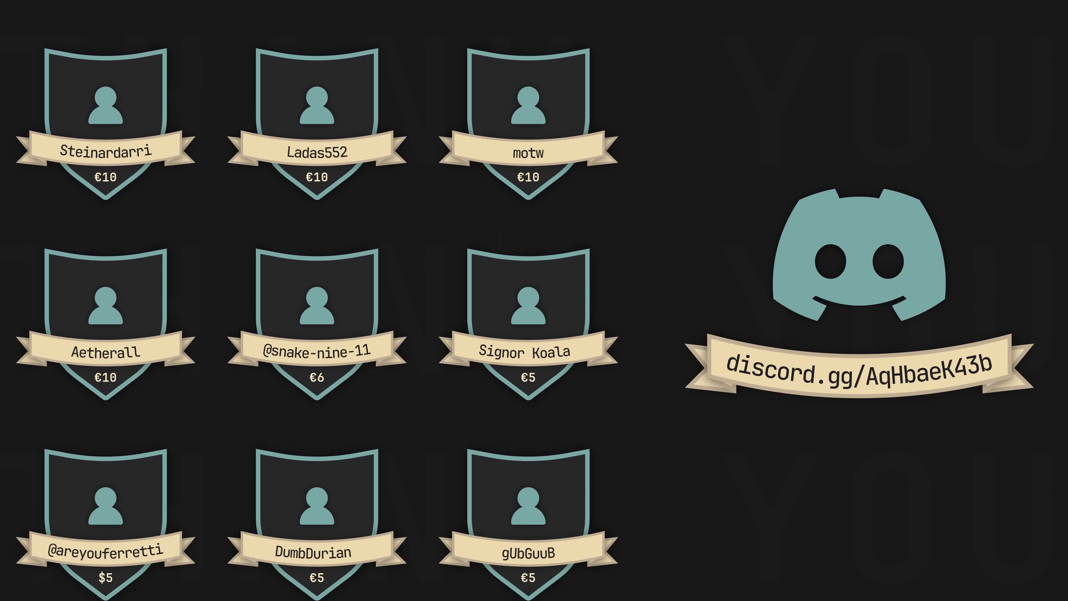